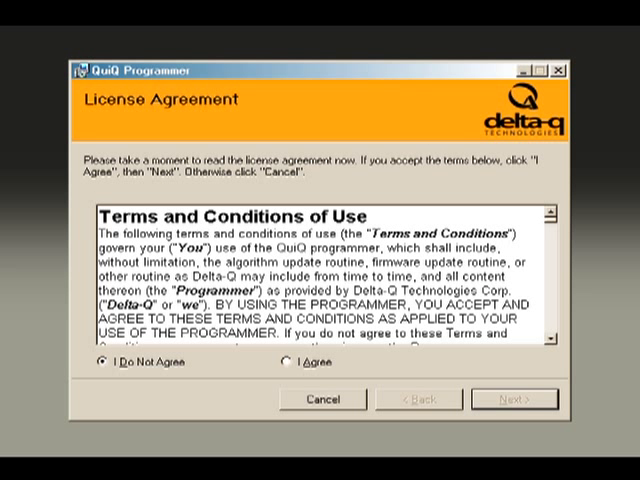
Accept the license terms by choosing 'I Agree' on the License Agreement page.
click(284, 368)
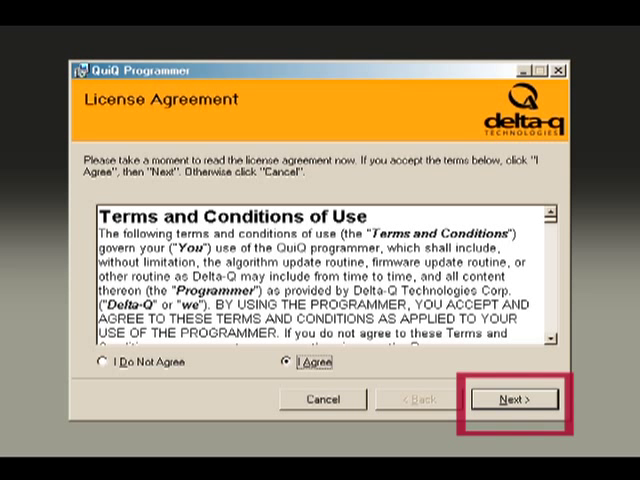
Advance to Select Installation Folder and bring up the Disk Cost listing for each drive.
click(522, 400)
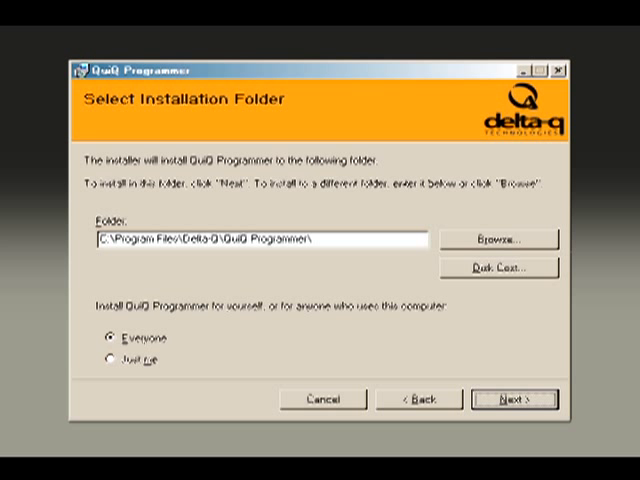
click(498, 268)
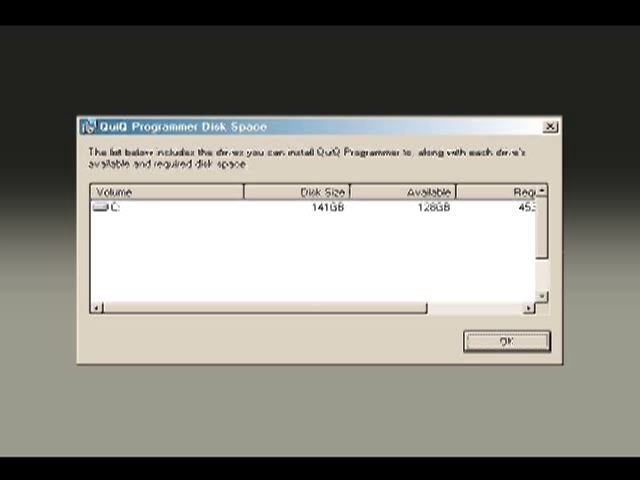
Dismiss the Disk Space summary, returning to the default folder with the Everyone option.
click(508, 340)
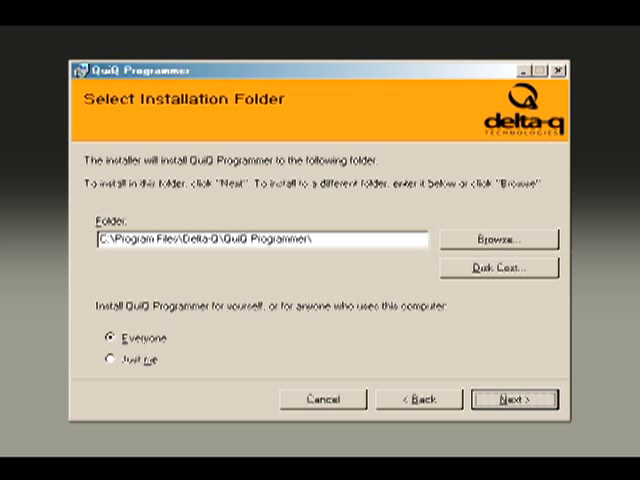
Begin installing to the default folder for Everyone, reaching the Delta-Q QuiQ USB driver notice.
click(510, 400)
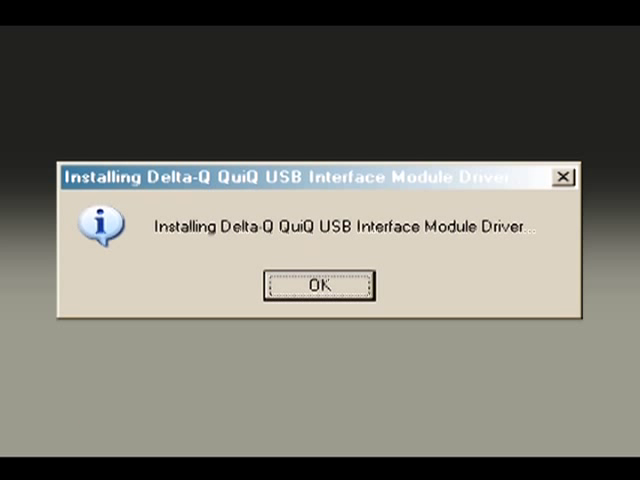
Acknowledge the USB Interface Module Driver message so Installation Complete is shown.
click(320, 286)
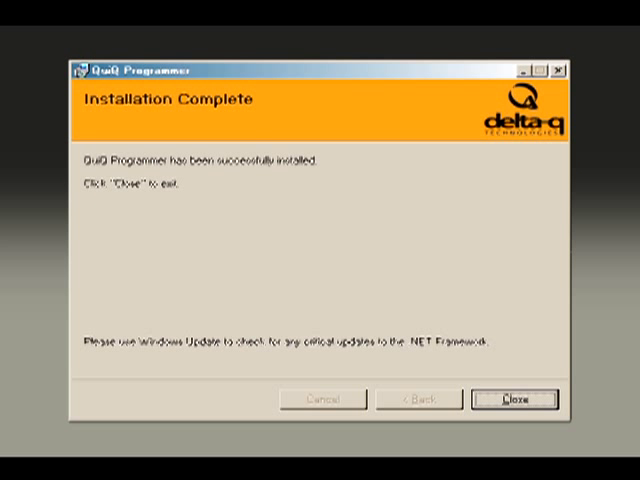